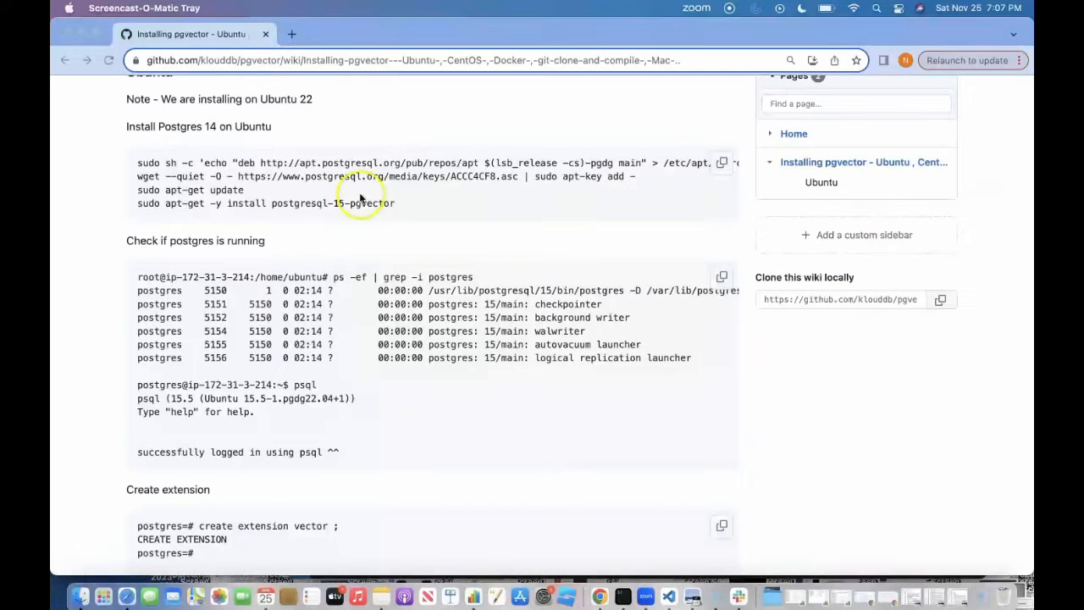
mouse_move(369, 149)
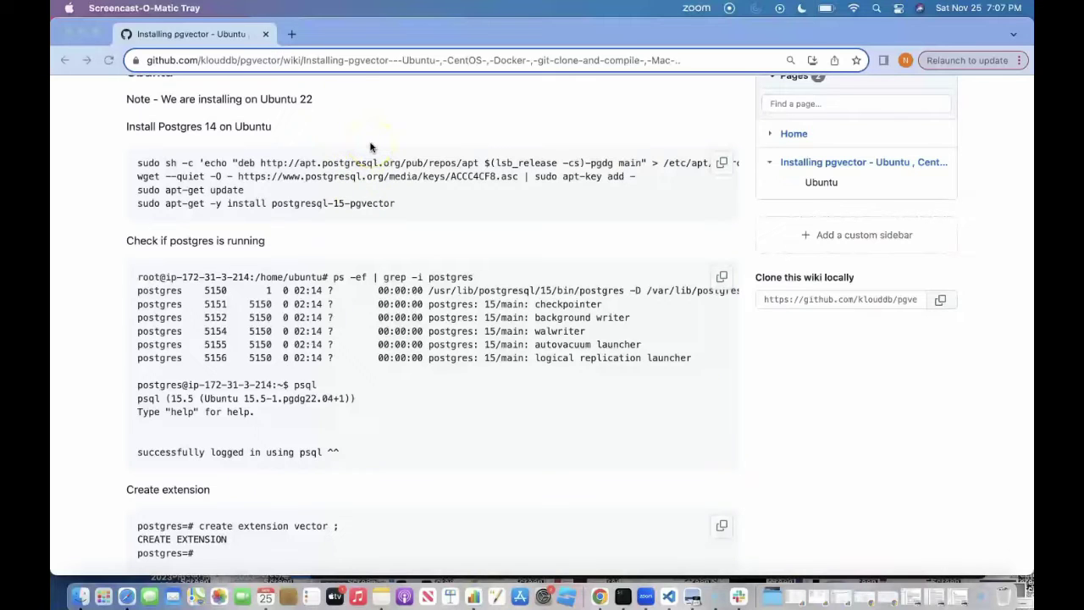
mouse_move(668, 458)
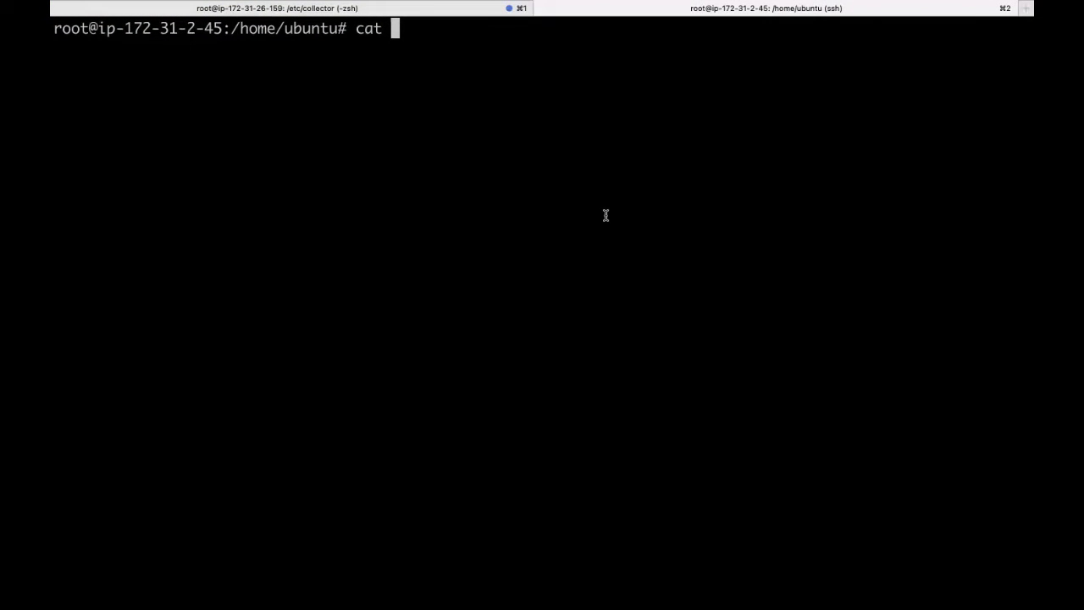
Print /etc/*release and highlight Ubuntu and 22.04 in the output
text(/etc/)
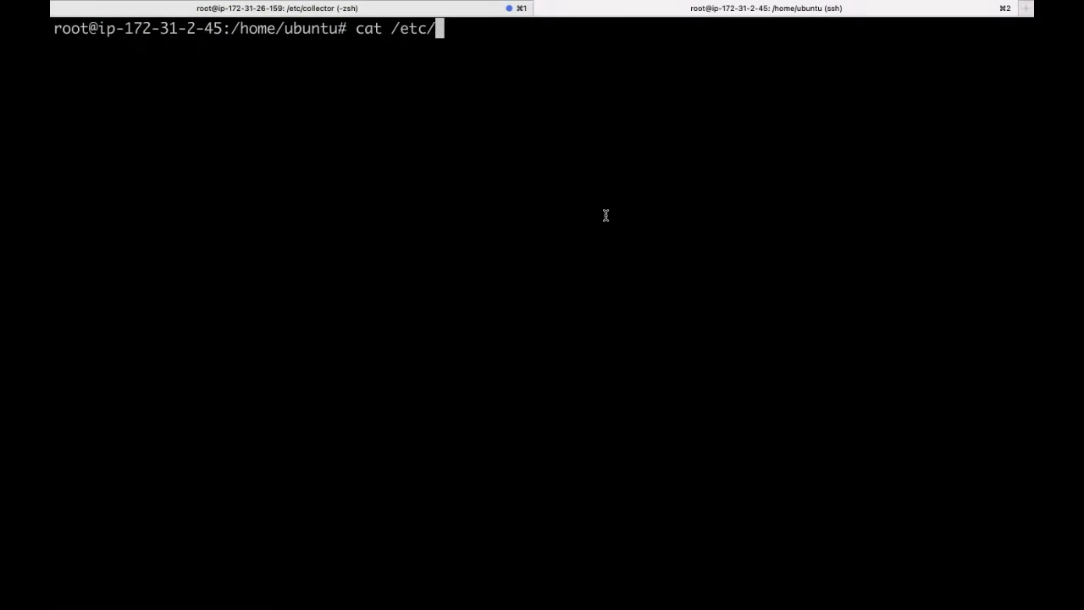
text(*release)
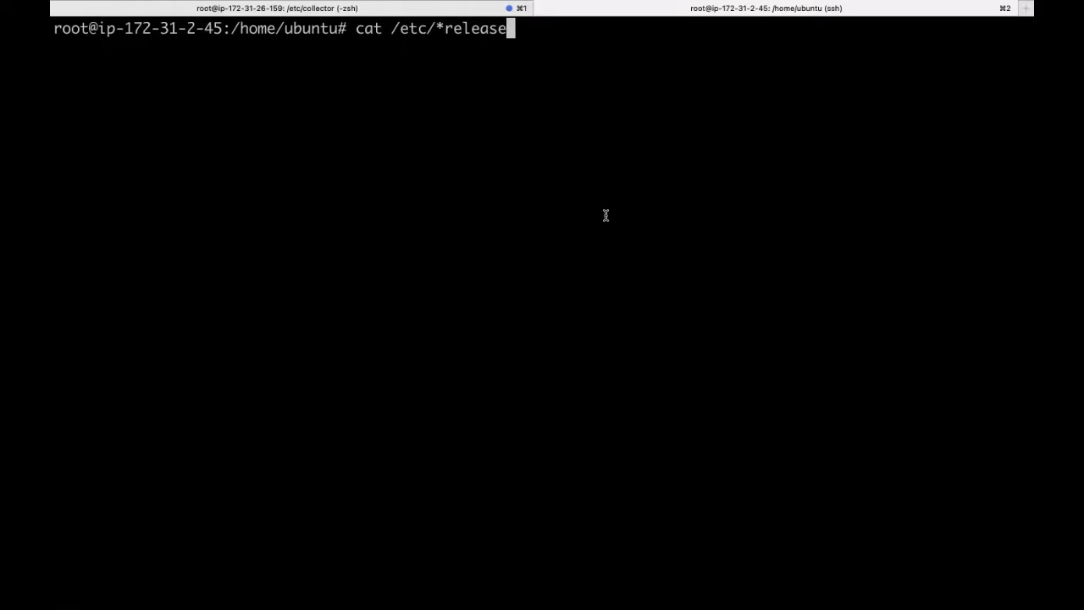
key(Return)
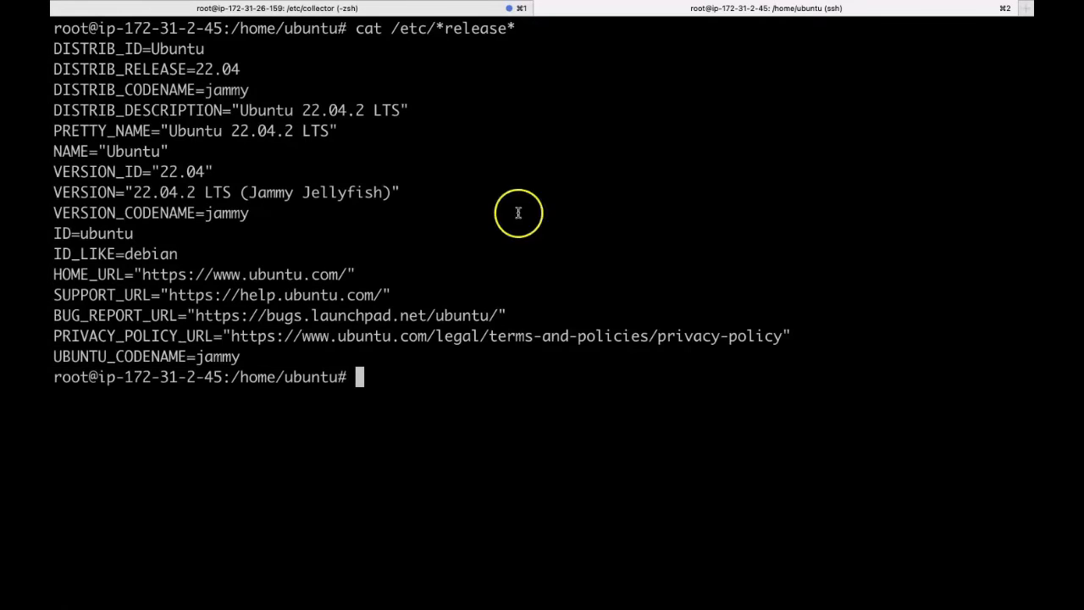
mouse_move(202, 68)
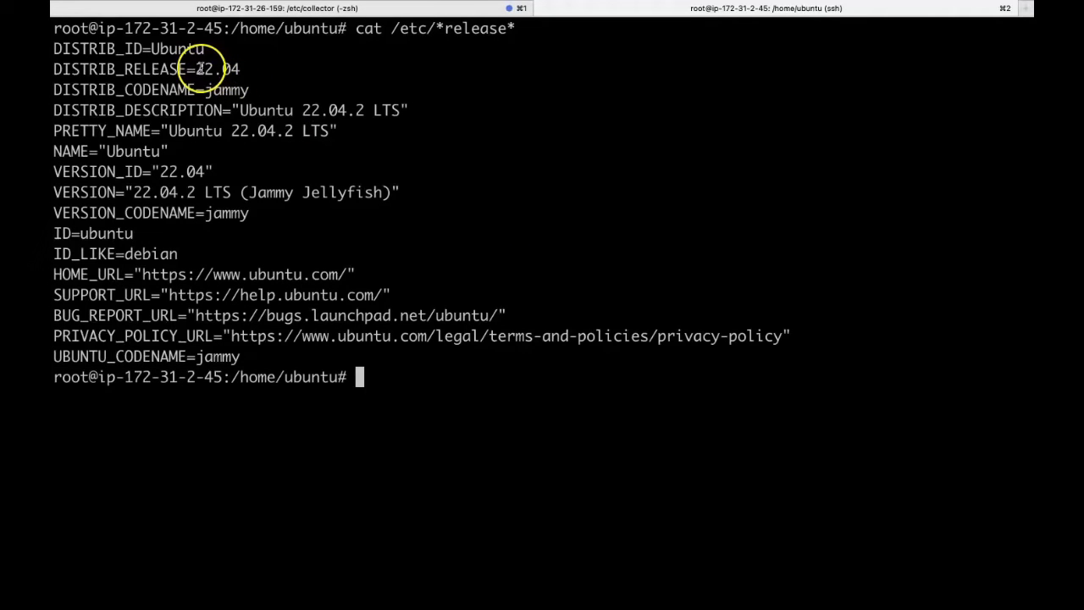
double_click(176, 47)
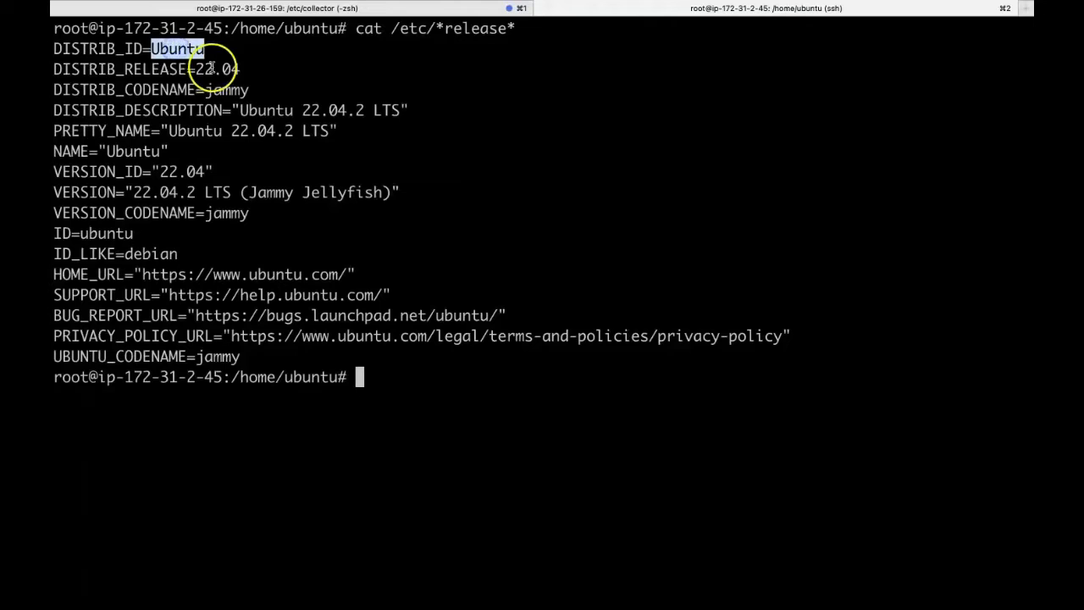
double_click(216, 68)
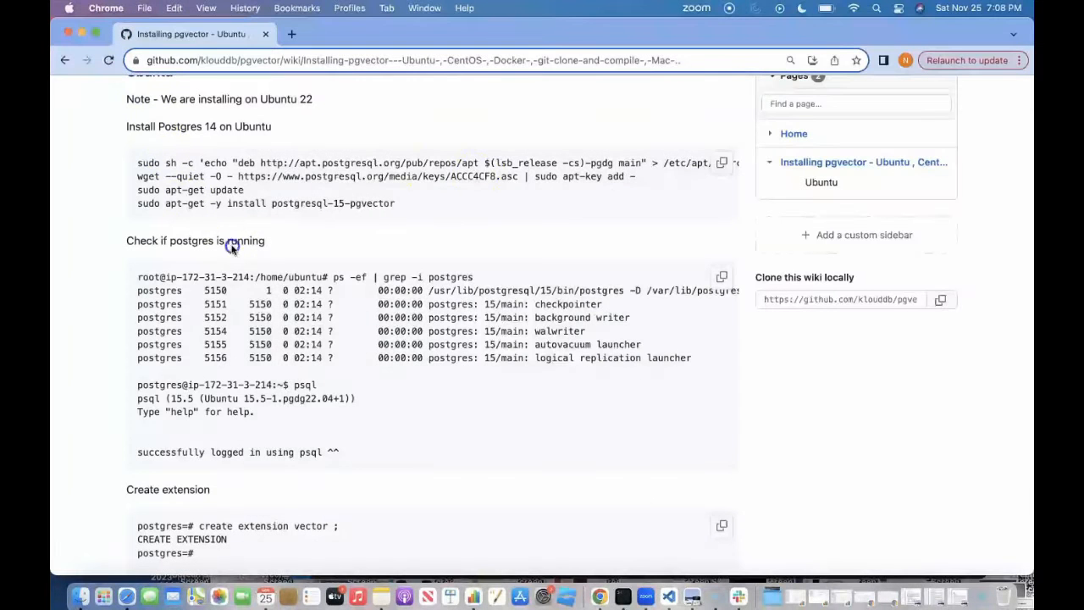
mouse_move(623, 176)
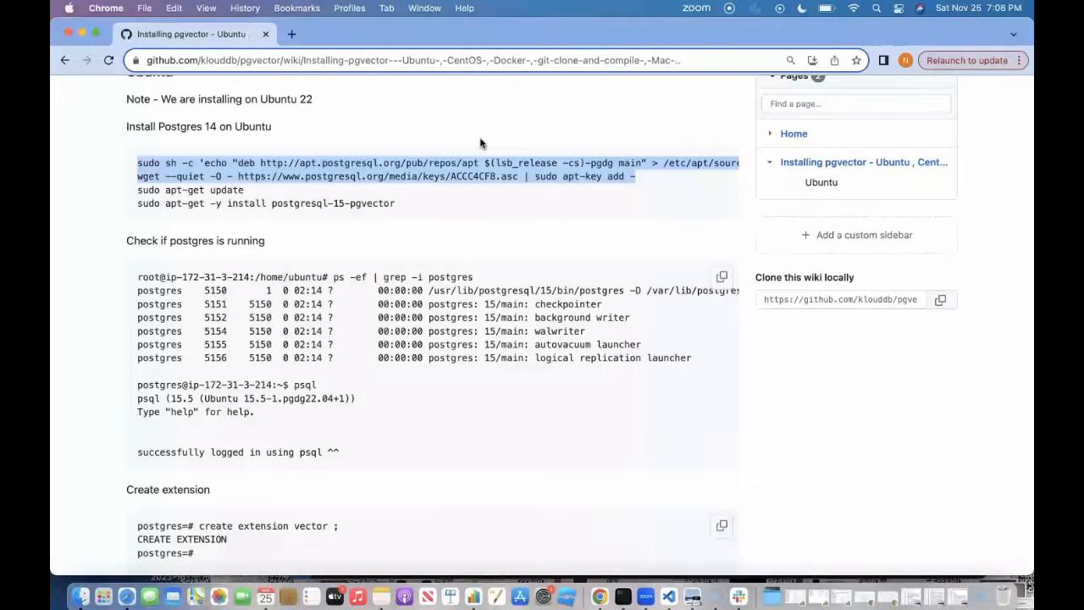
mouse_move(623, 596)
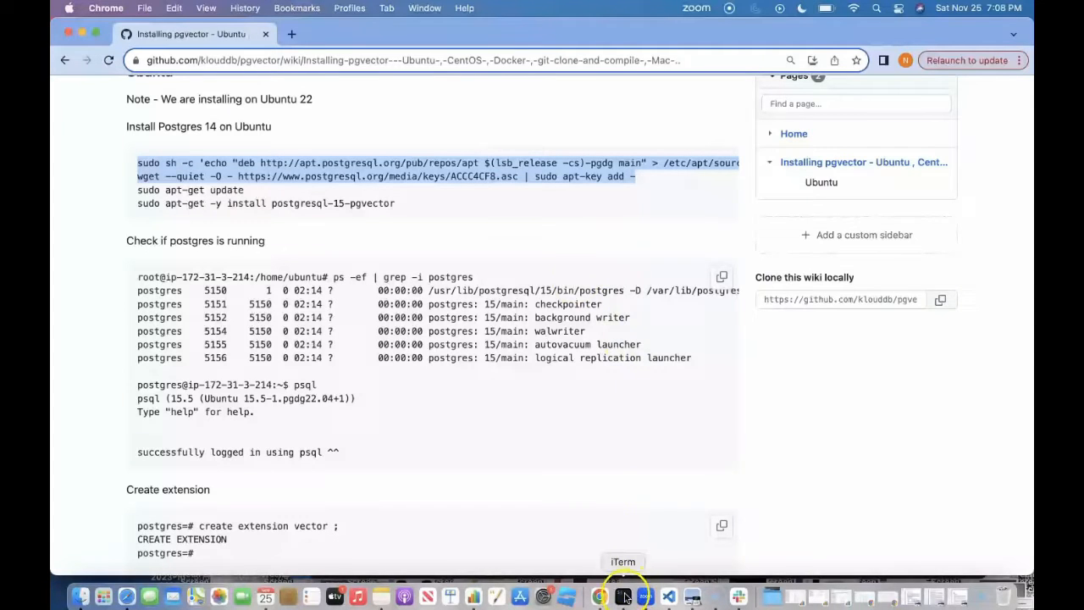
Copy the apt-get update and postgresql-15-pgvector install commands from the wiki
click(623, 596)
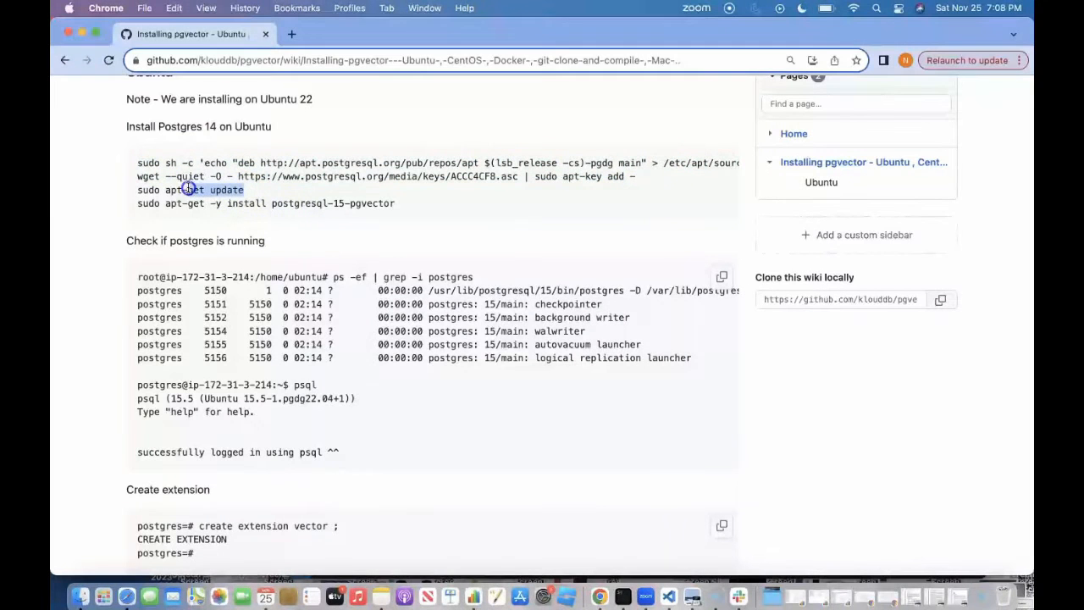
triple_click(188, 189)
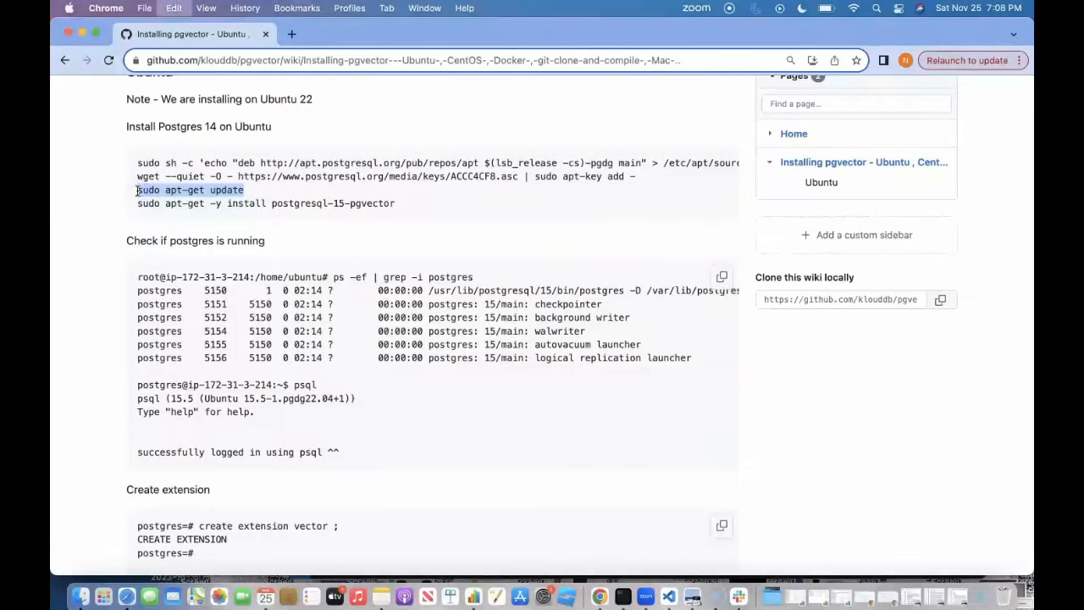
click(623, 596)
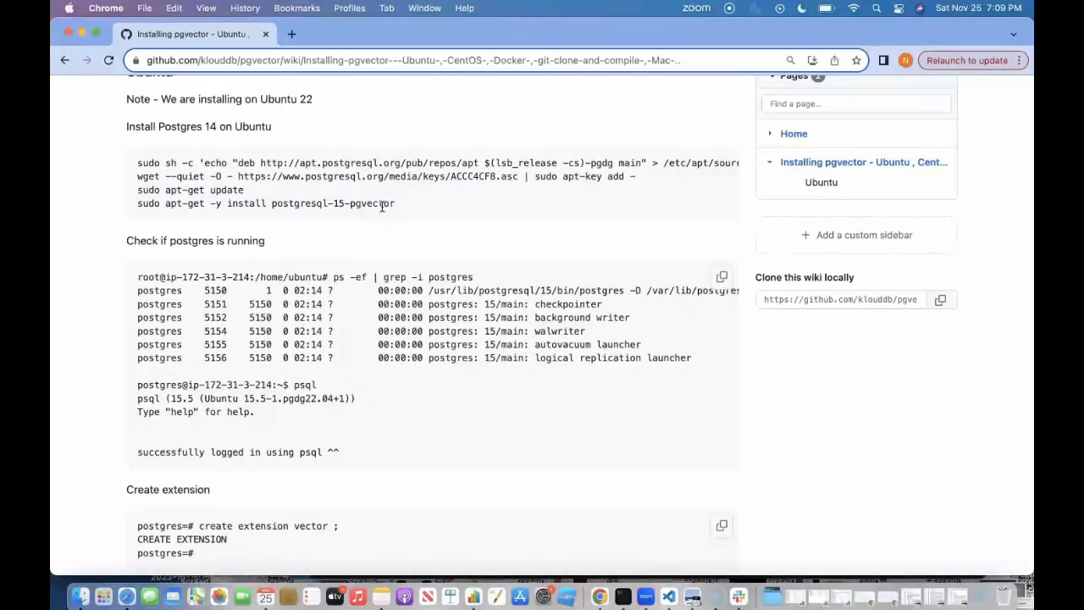
mouse_move(623, 596)
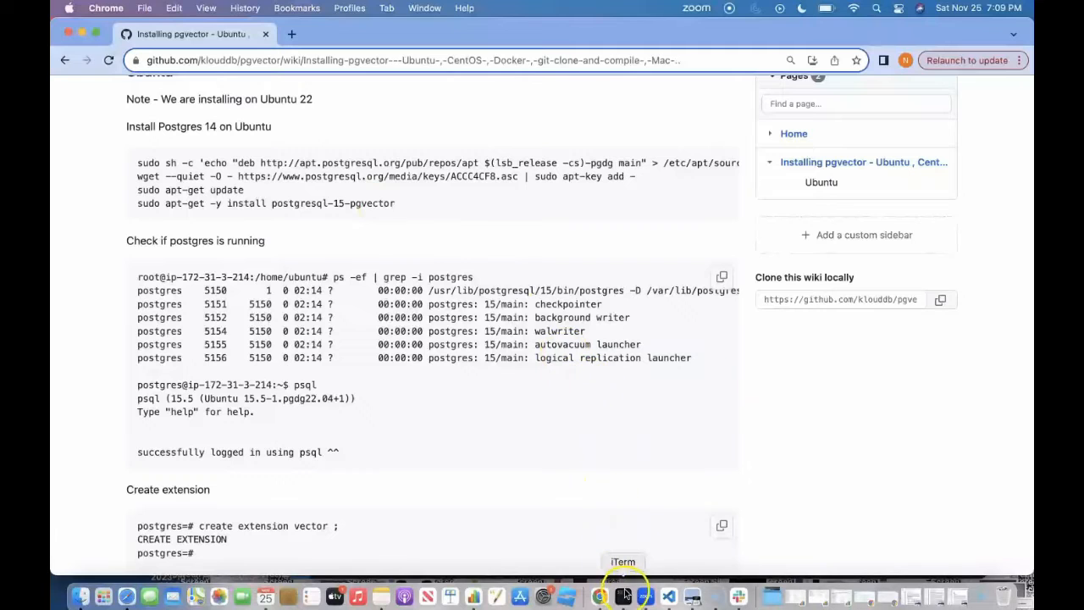
mouse_move(403, 237)
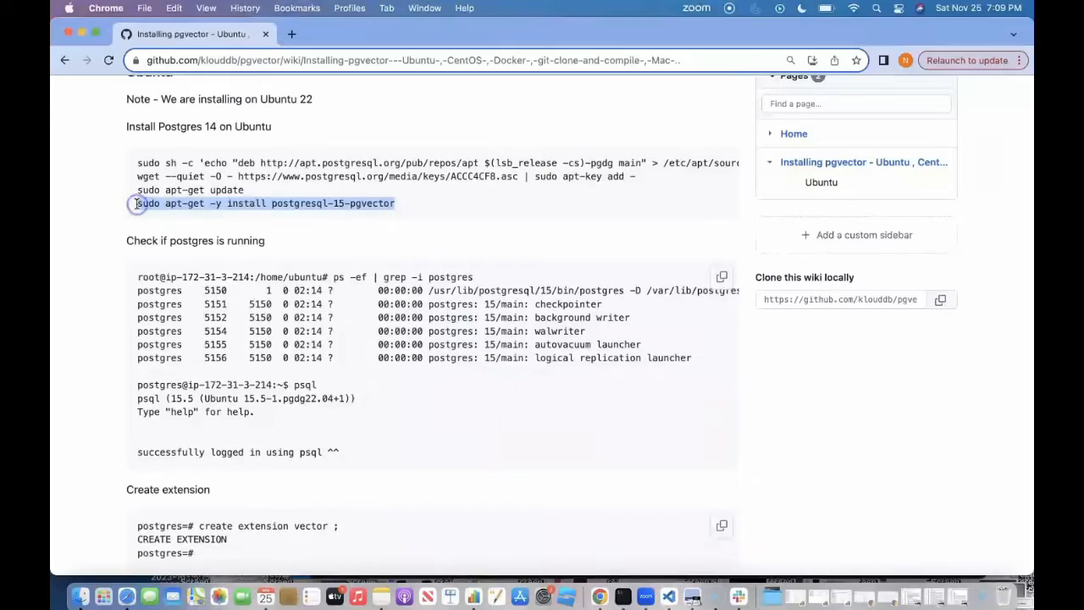
click(624, 596)
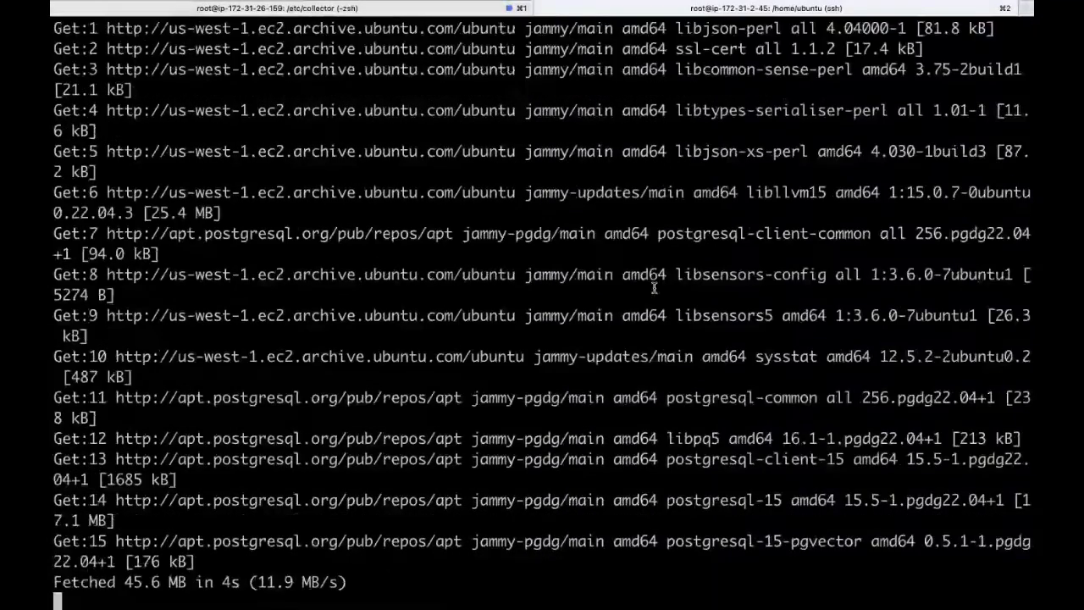
Let the postgresql-15-pgvector install finish and begin clearing the screen
scroll(down, 3)
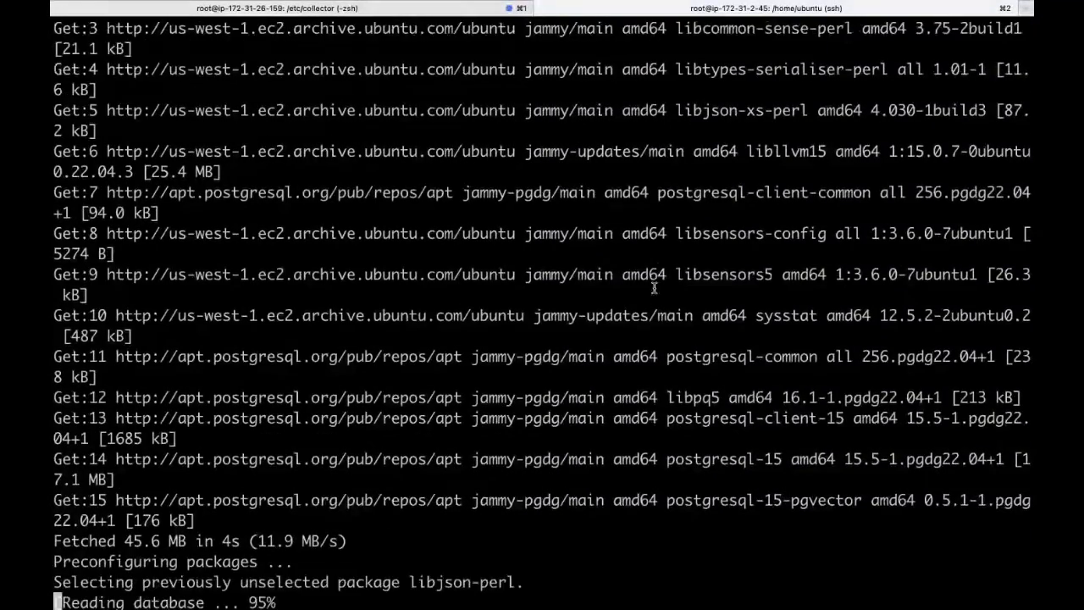
scroll(down, 3)
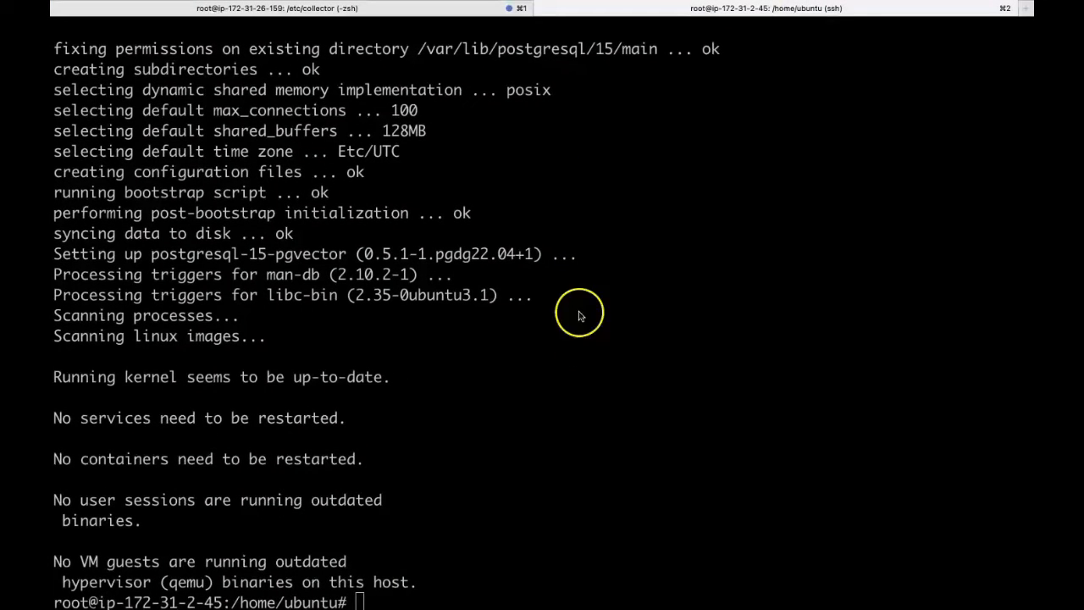
text(cle)
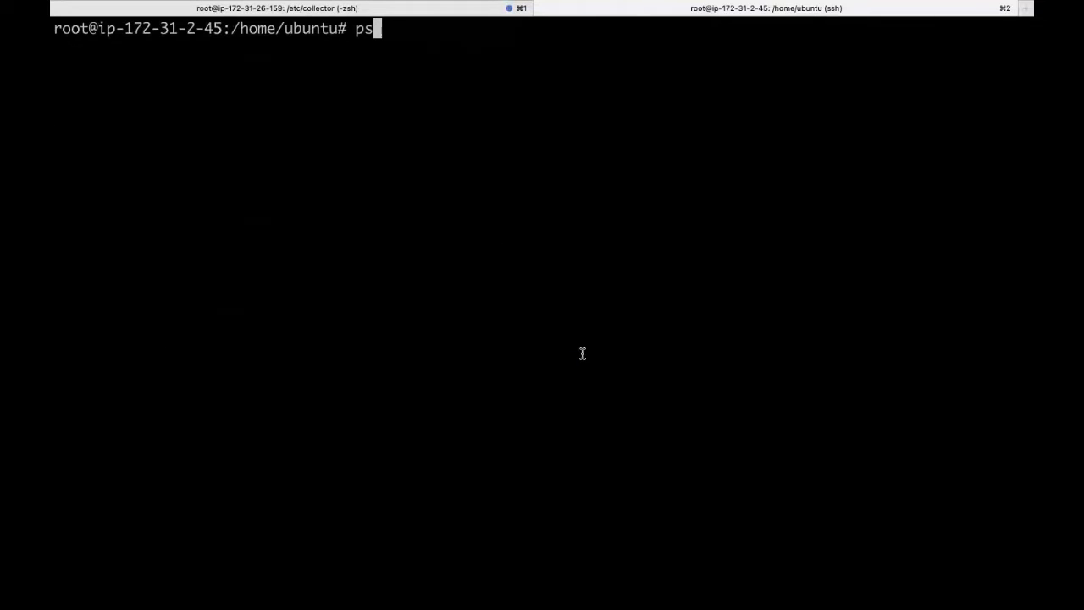
Confirm postgres processes are running with ps -ef | grep -i postgr
text(-ef |)
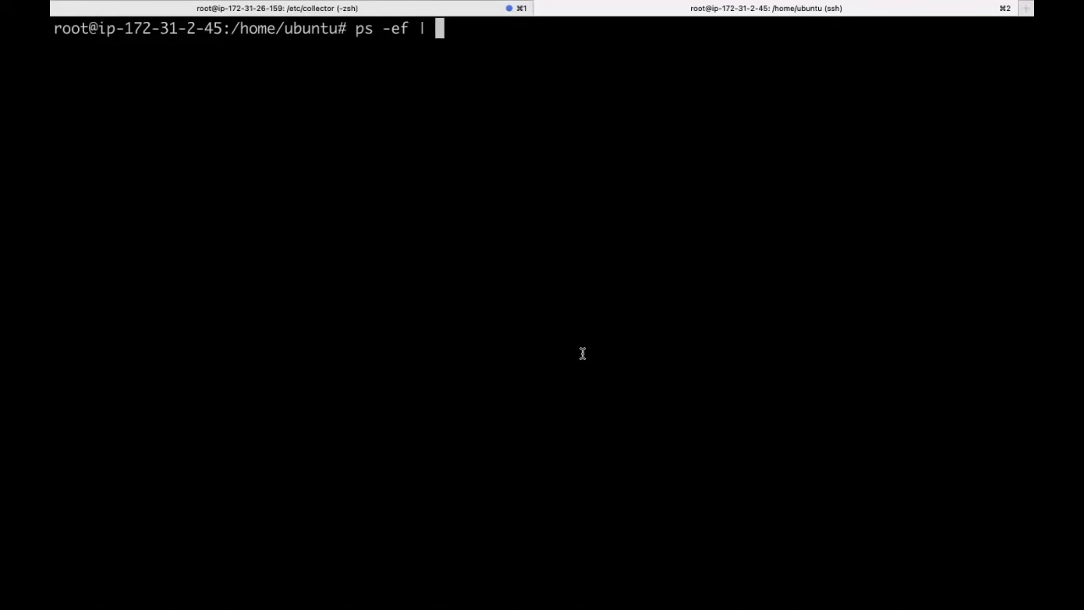
text(grep -i postgr)
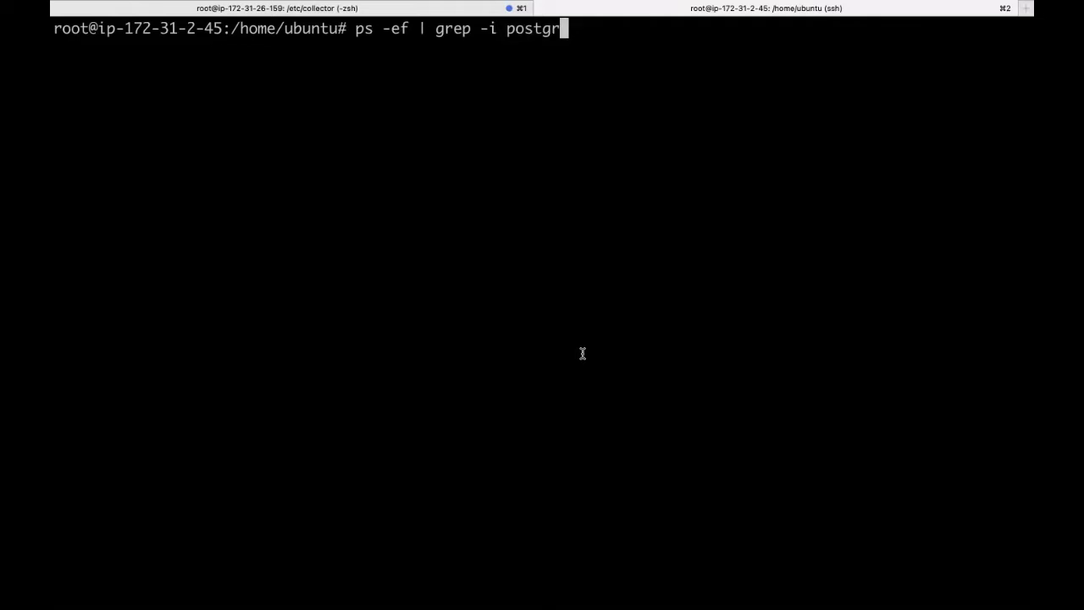
key(Return)
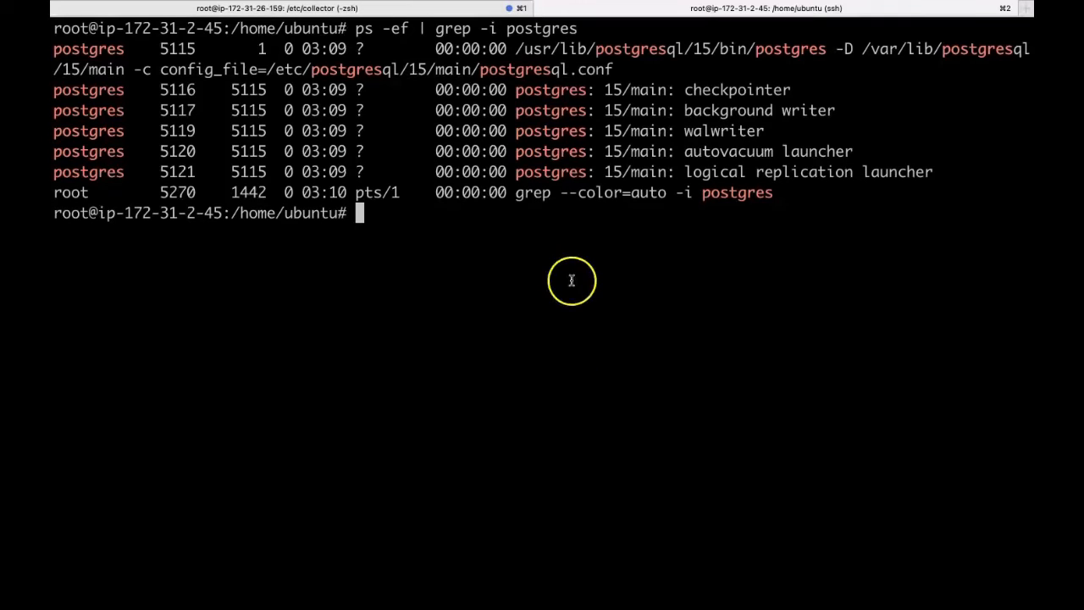
Switch to the postgres user and start the psql shell
text(su)
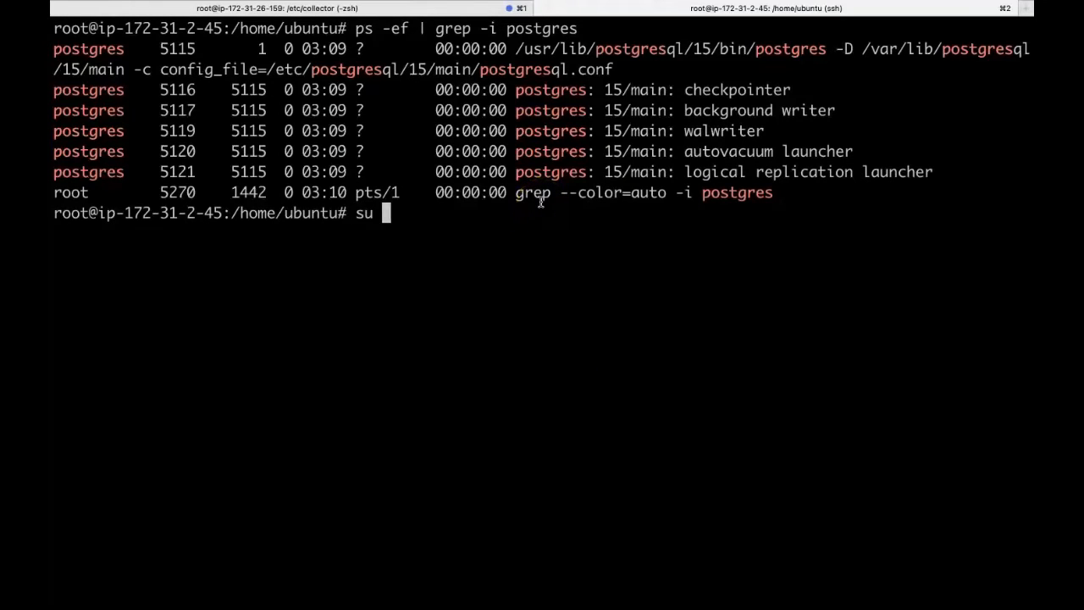
text(- postg)
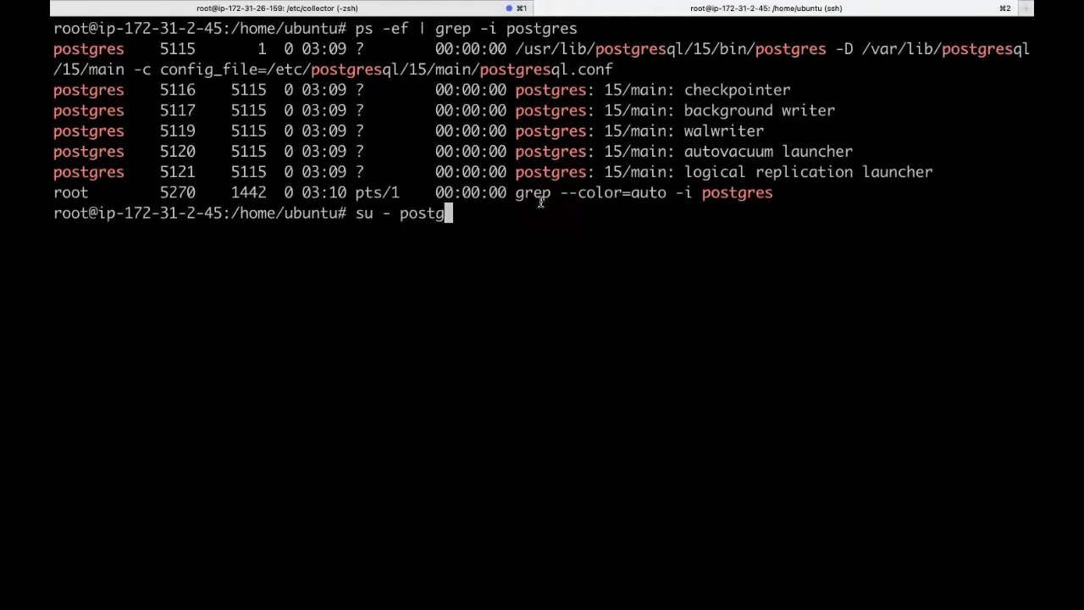
text(psq)
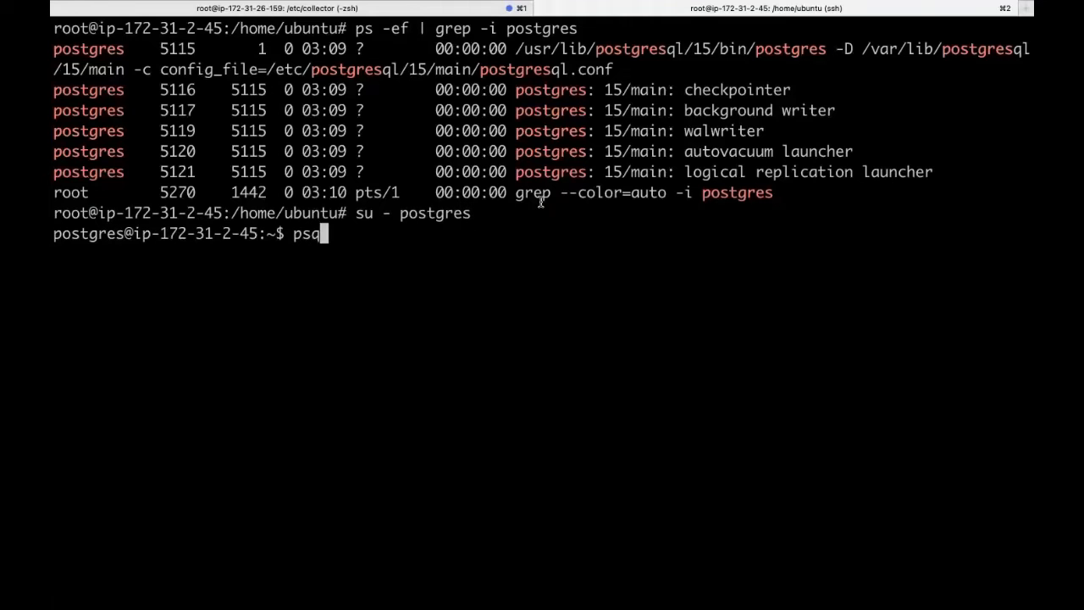
key(Return)
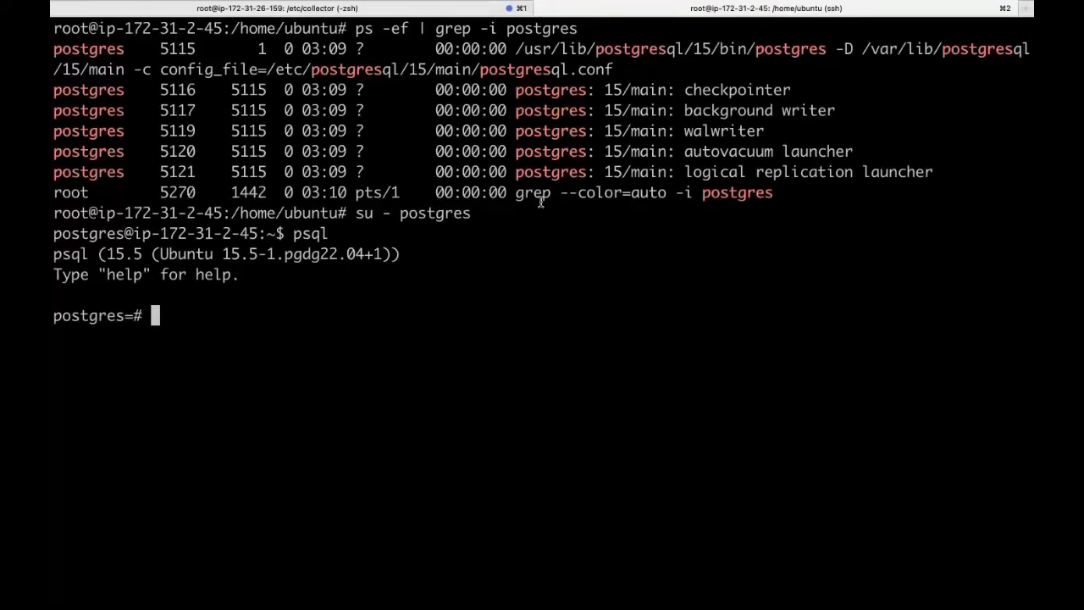
mouse_move(203, 244)
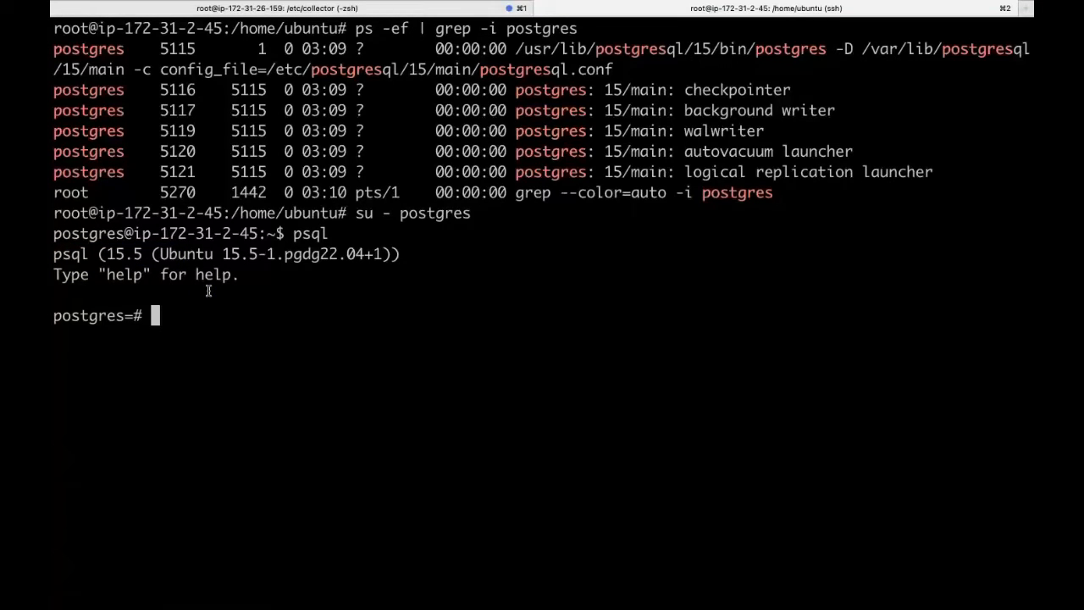
Run 'create extension vector;' and highlight the extension name
text(crea)
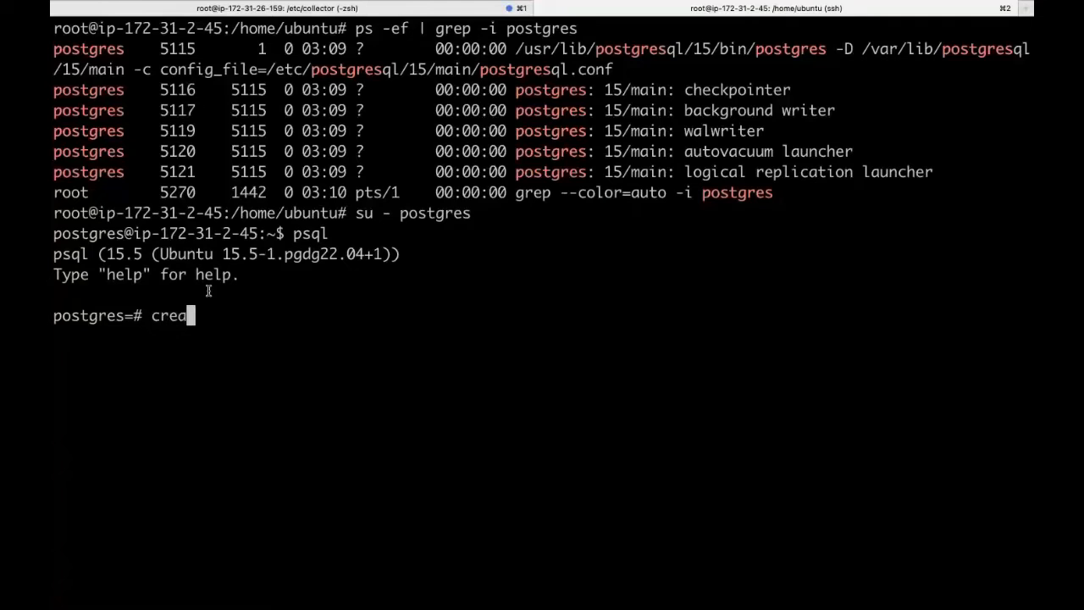
text(te exte)
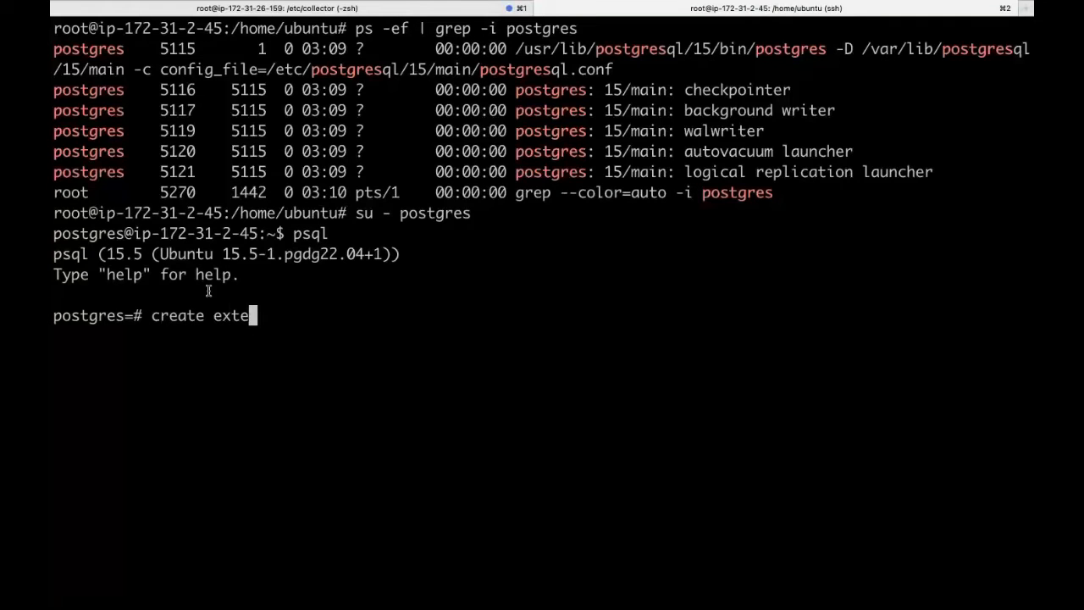
text(nsion vec)
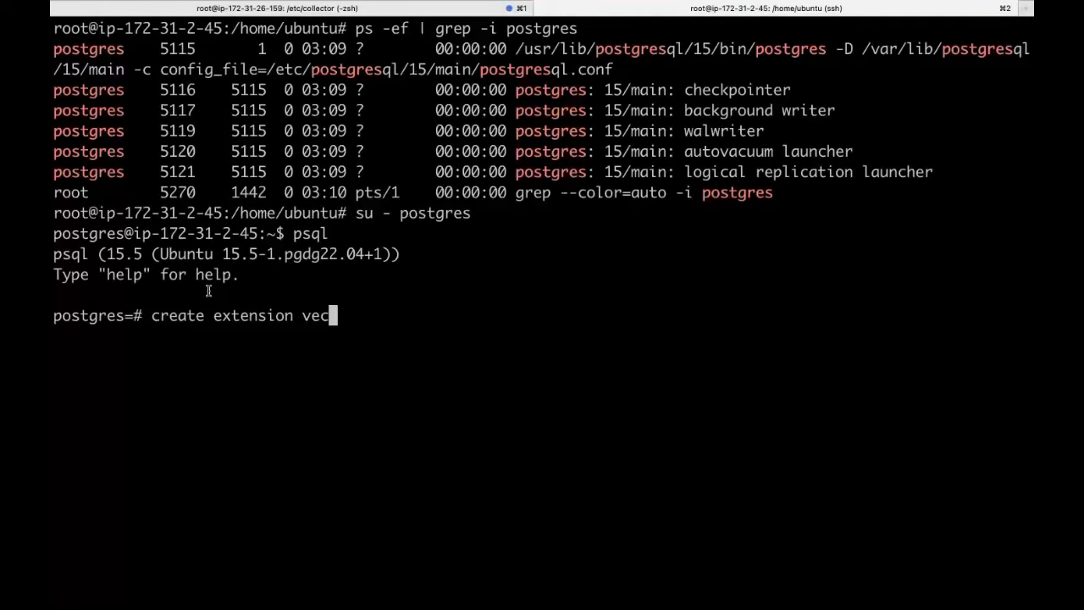
key(Return)
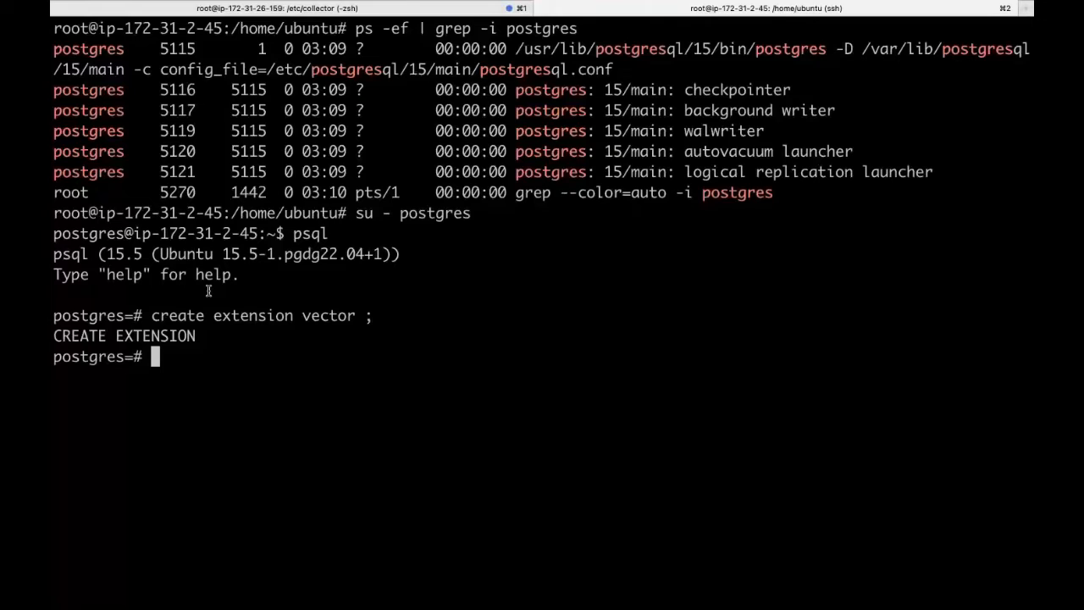
mouse_move(267, 315)
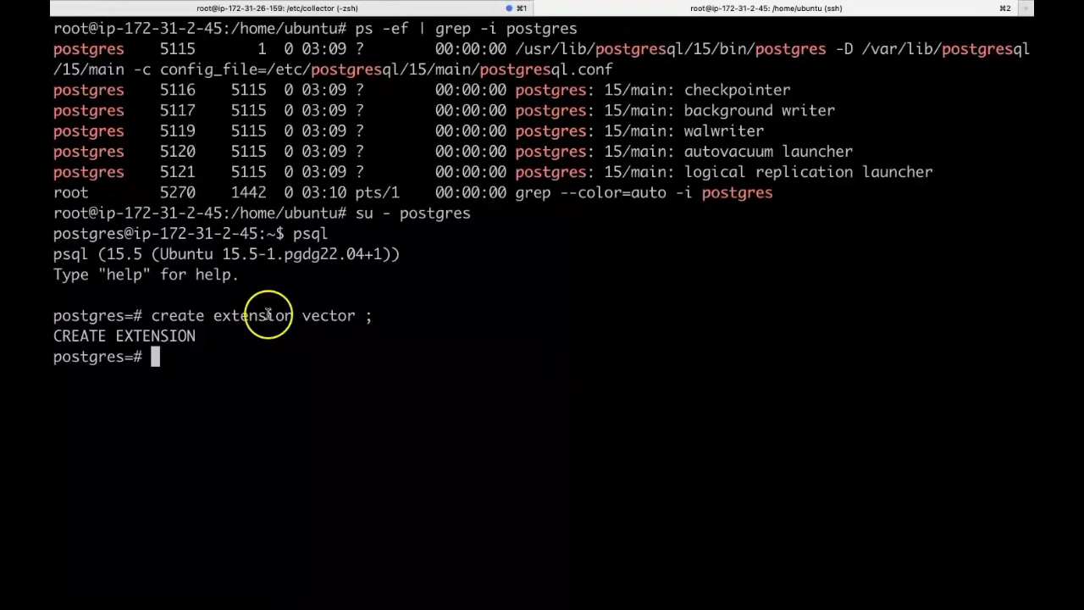
double_click(329, 315)
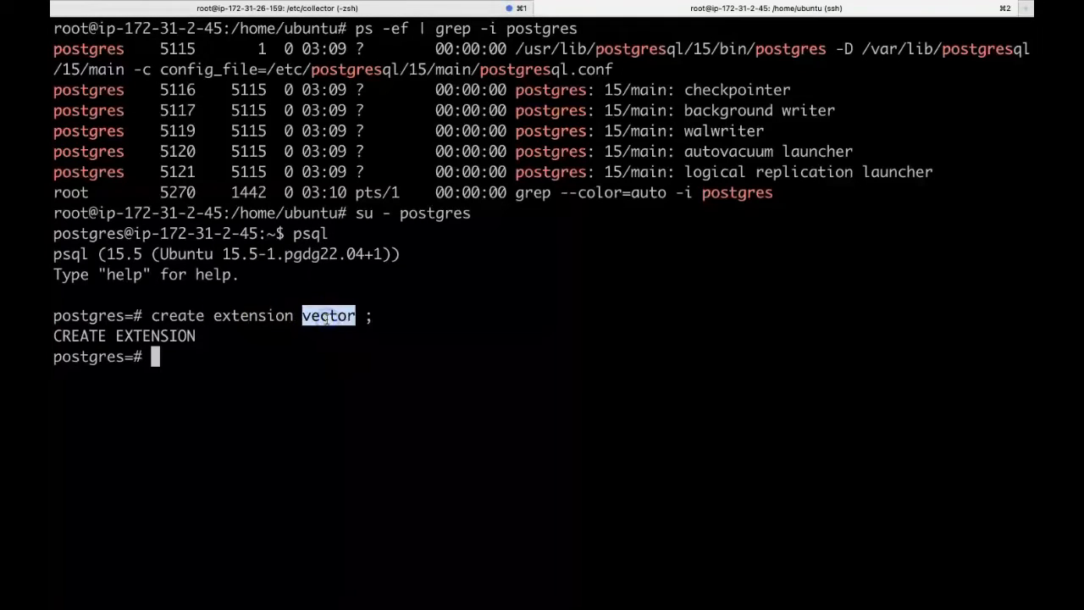
mouse_move(322, 356)
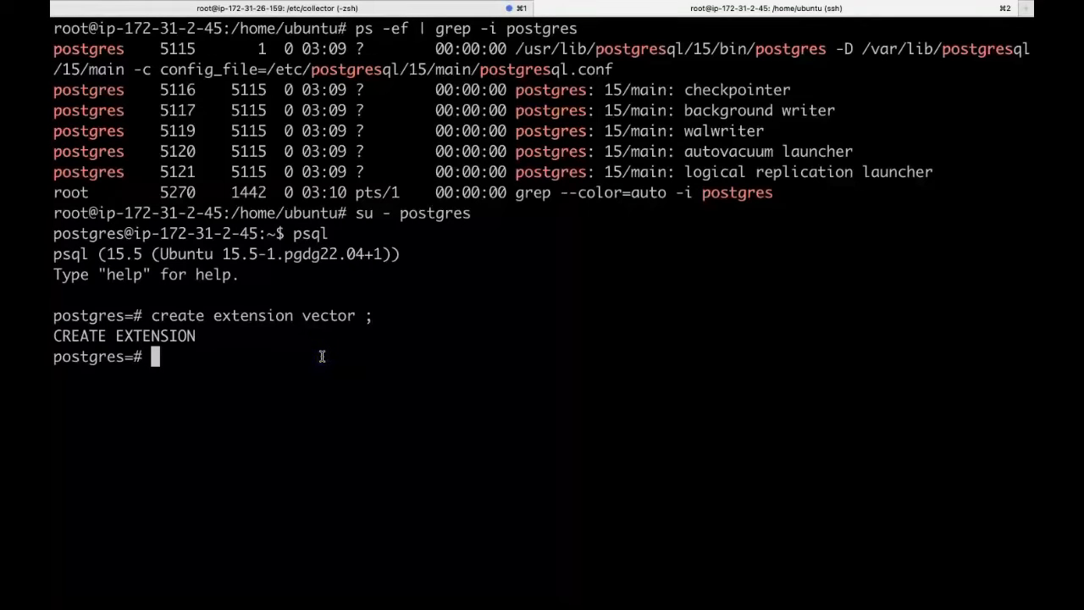
List installed extensions with \dx and point out vector at version 0.5.1
text(\dx)
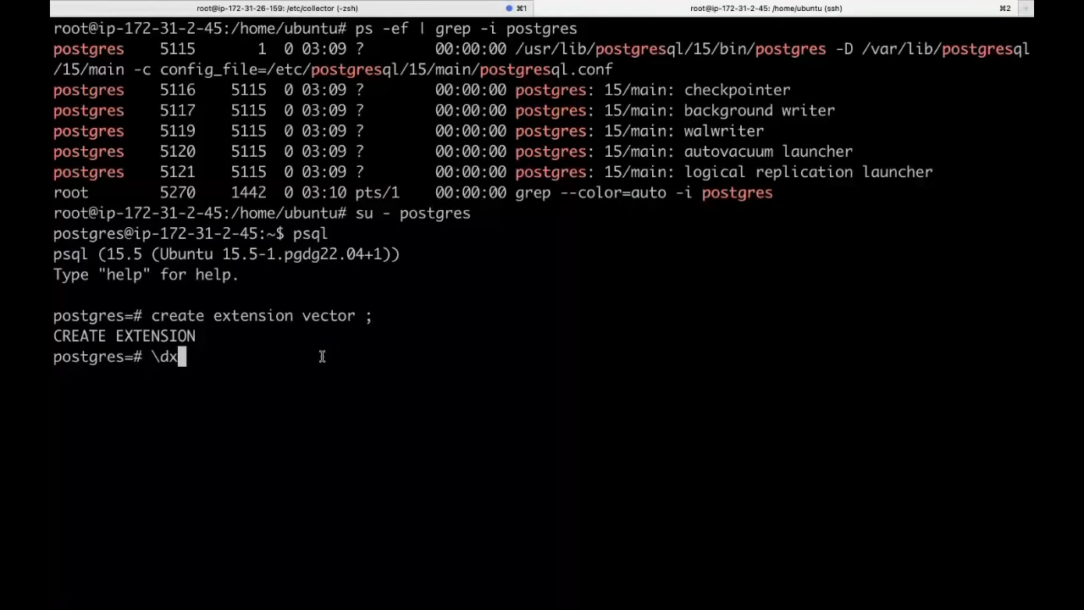
key(Return)
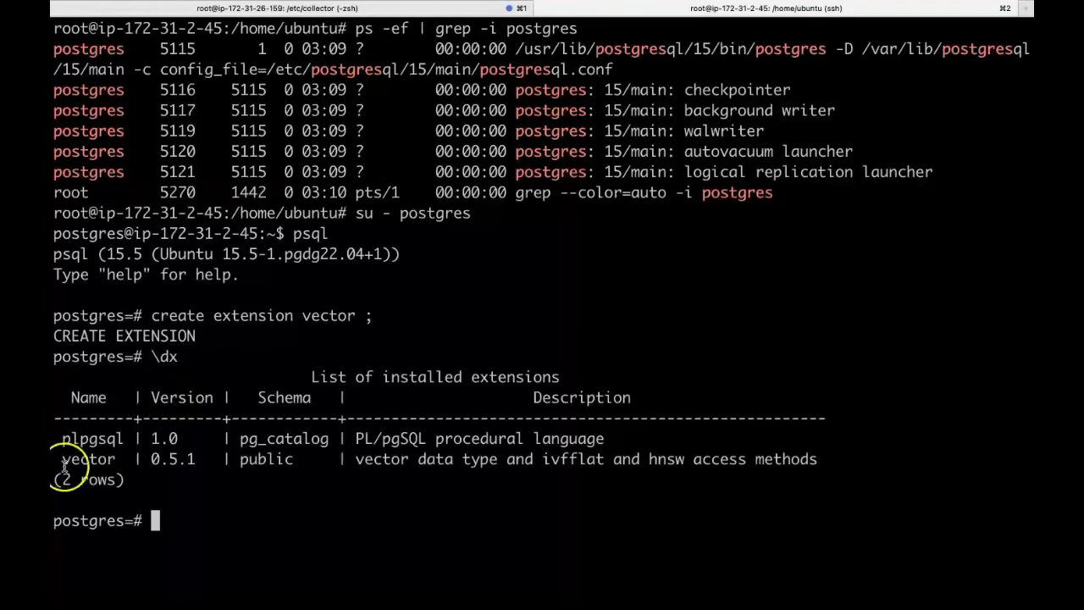
double_click(88, 457)
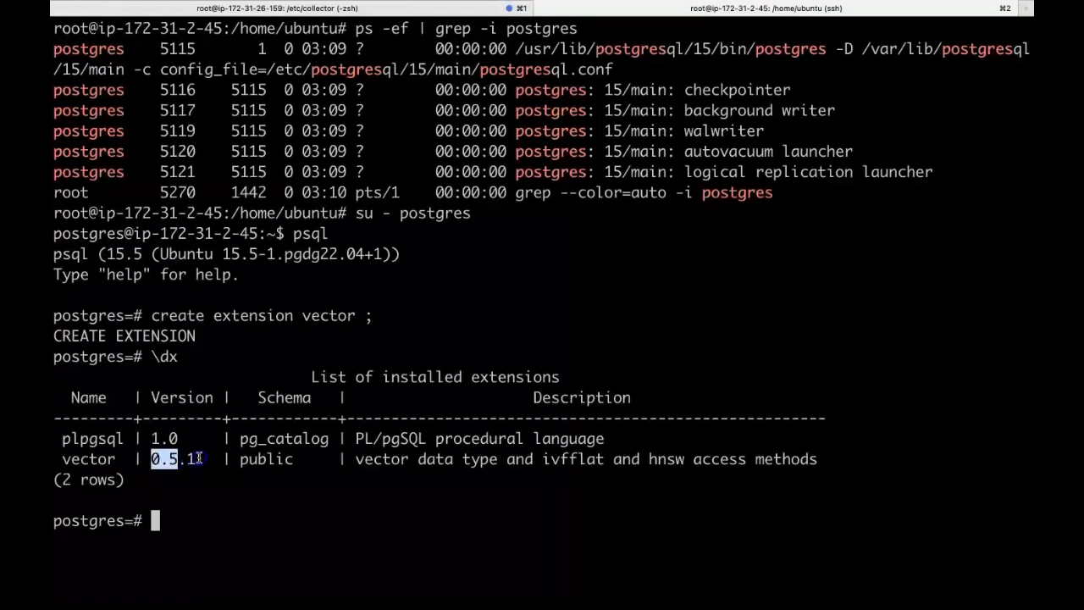
double_click(88, 459)
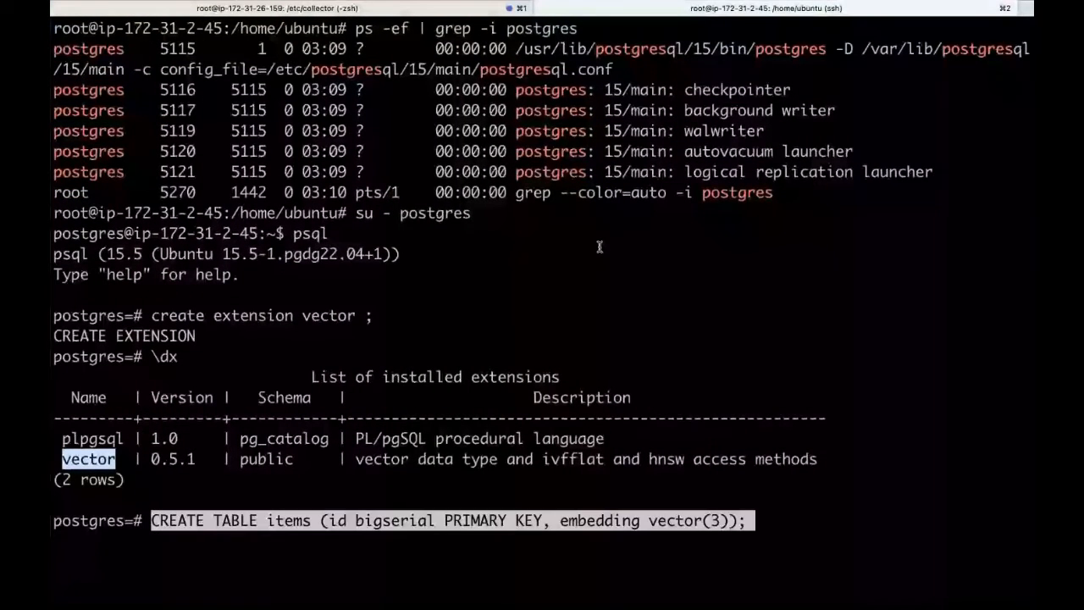
Run CREATE TABLE items with bigserial id and vector(3) embedding column
key(Return)
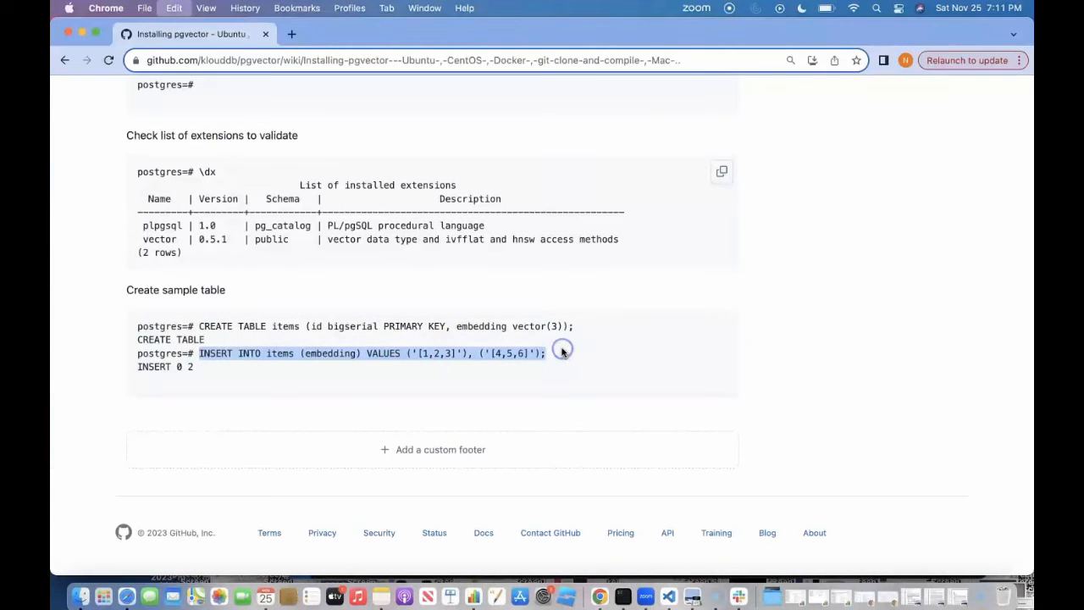
Insert the two vectors and run 'select * from items;' to list both rows
click(624, 596)
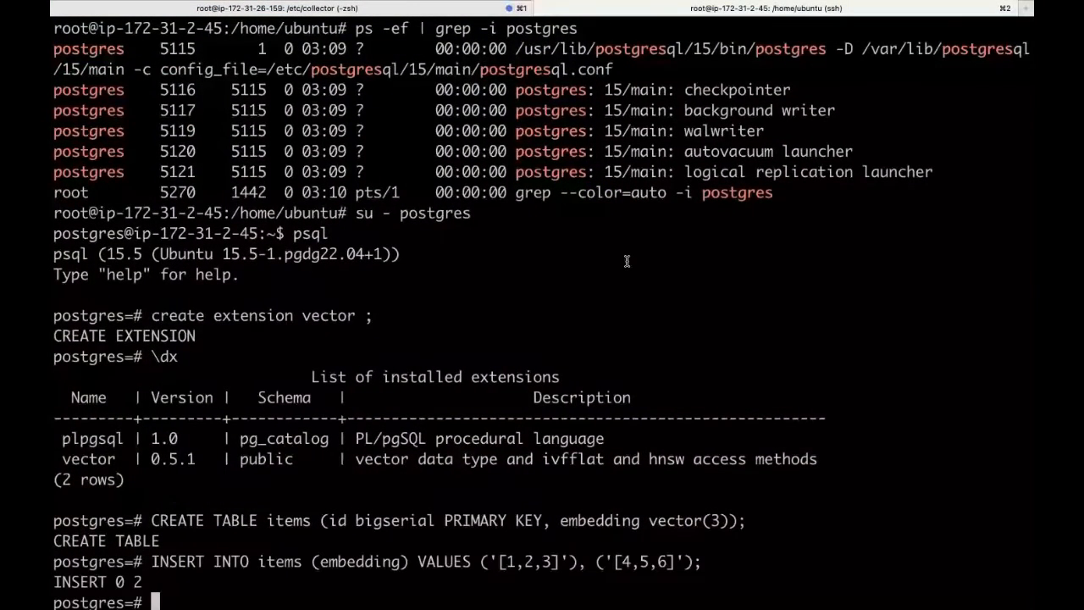
text(select)
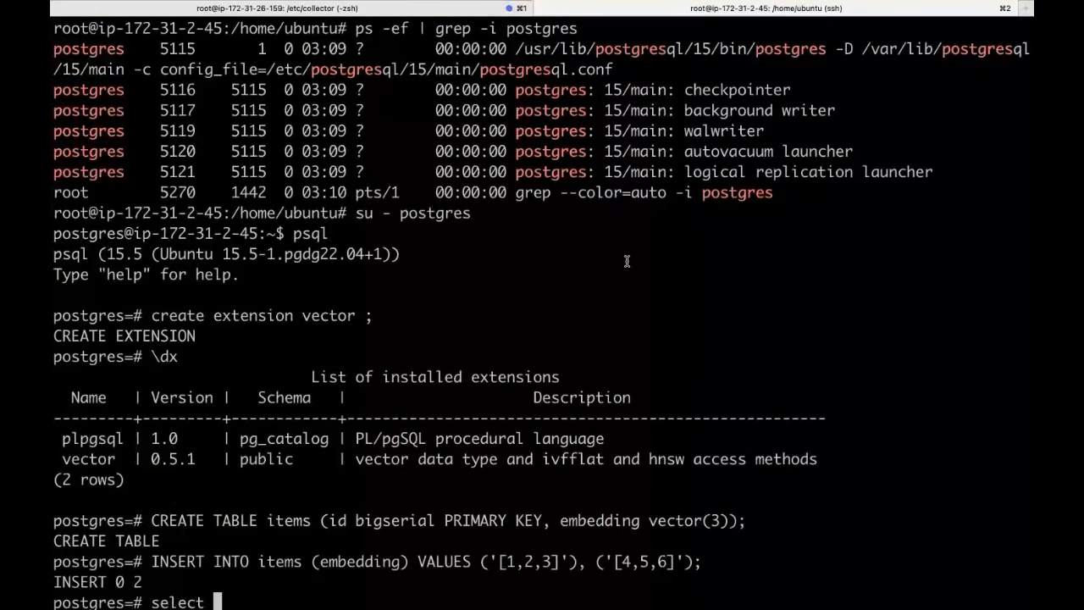
text(* from it)
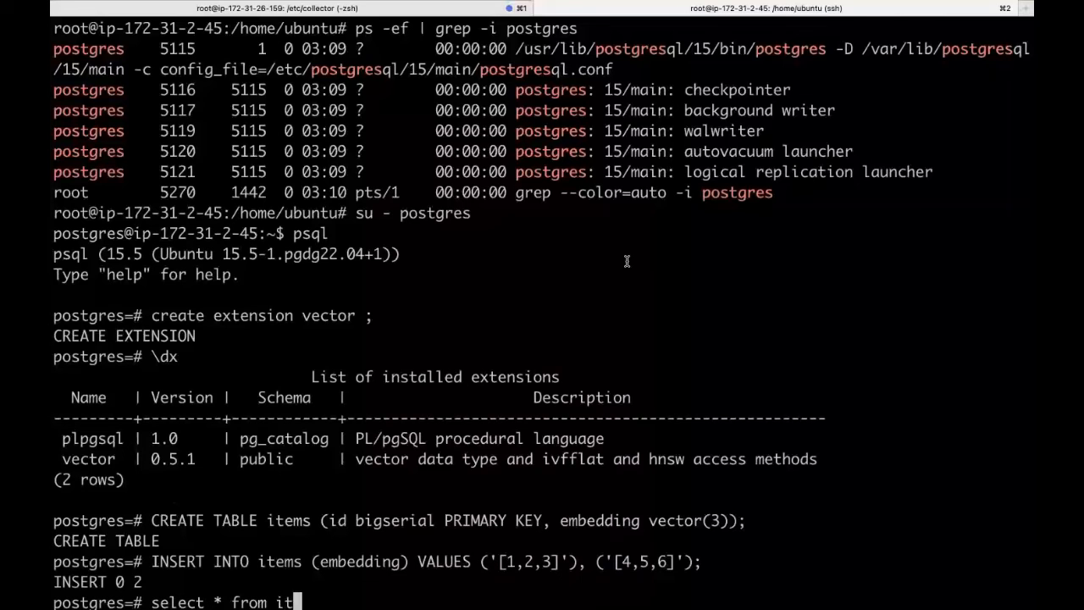
key(Return)
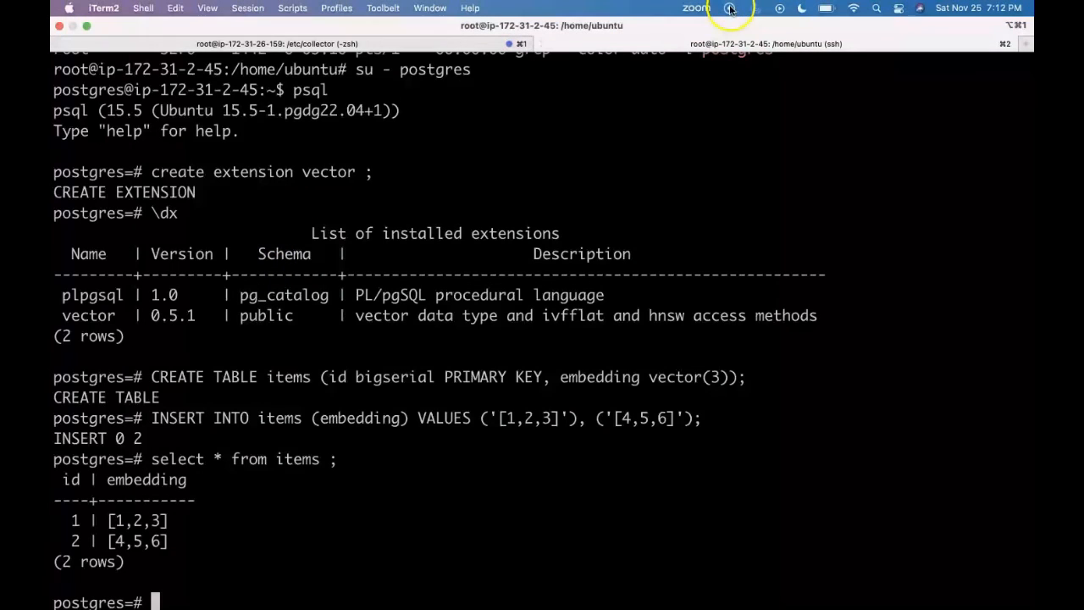
mouse_move(599, 107)
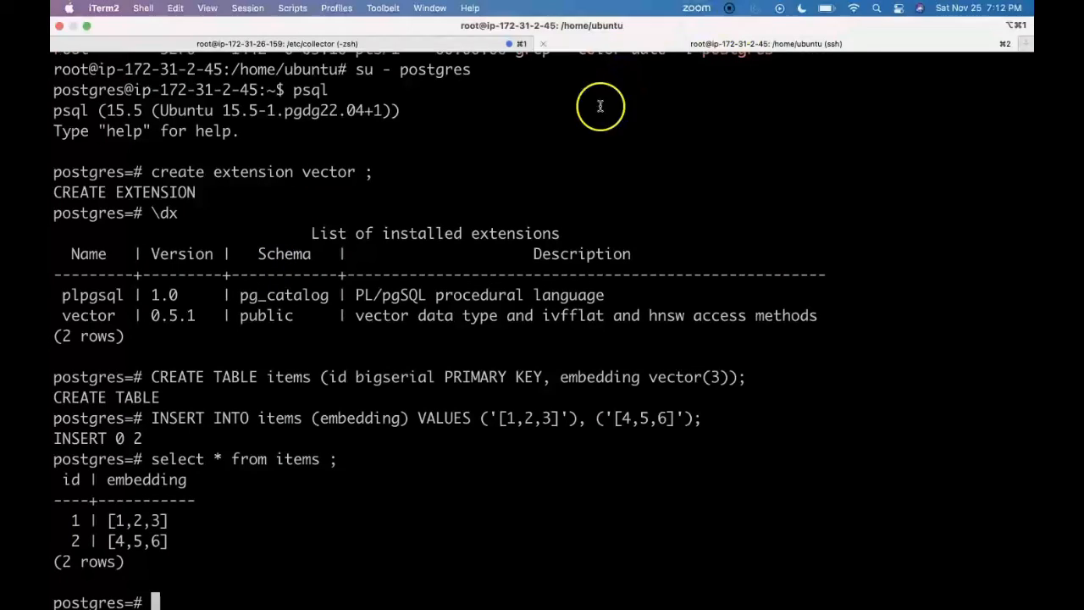